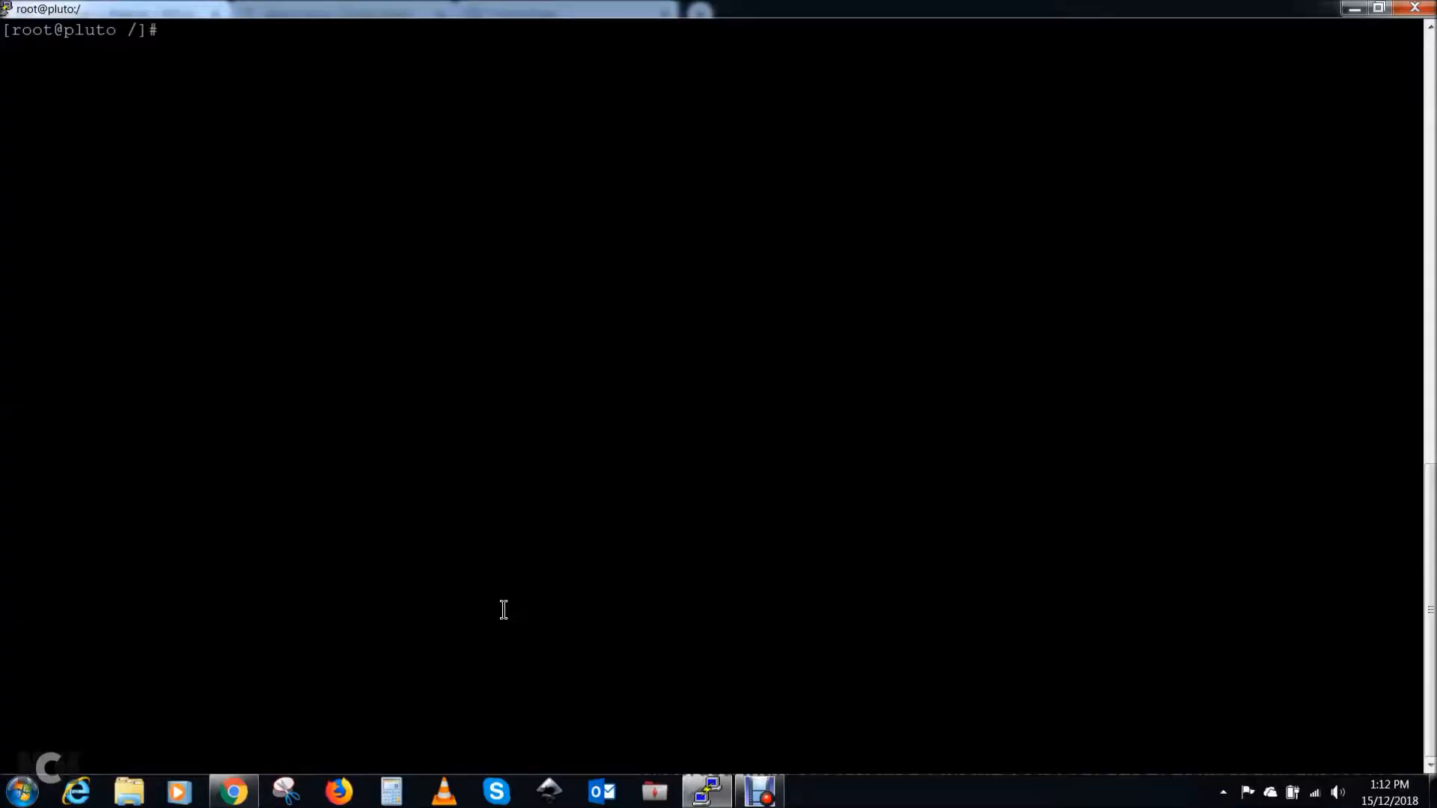
pyautogui.write('cd /')
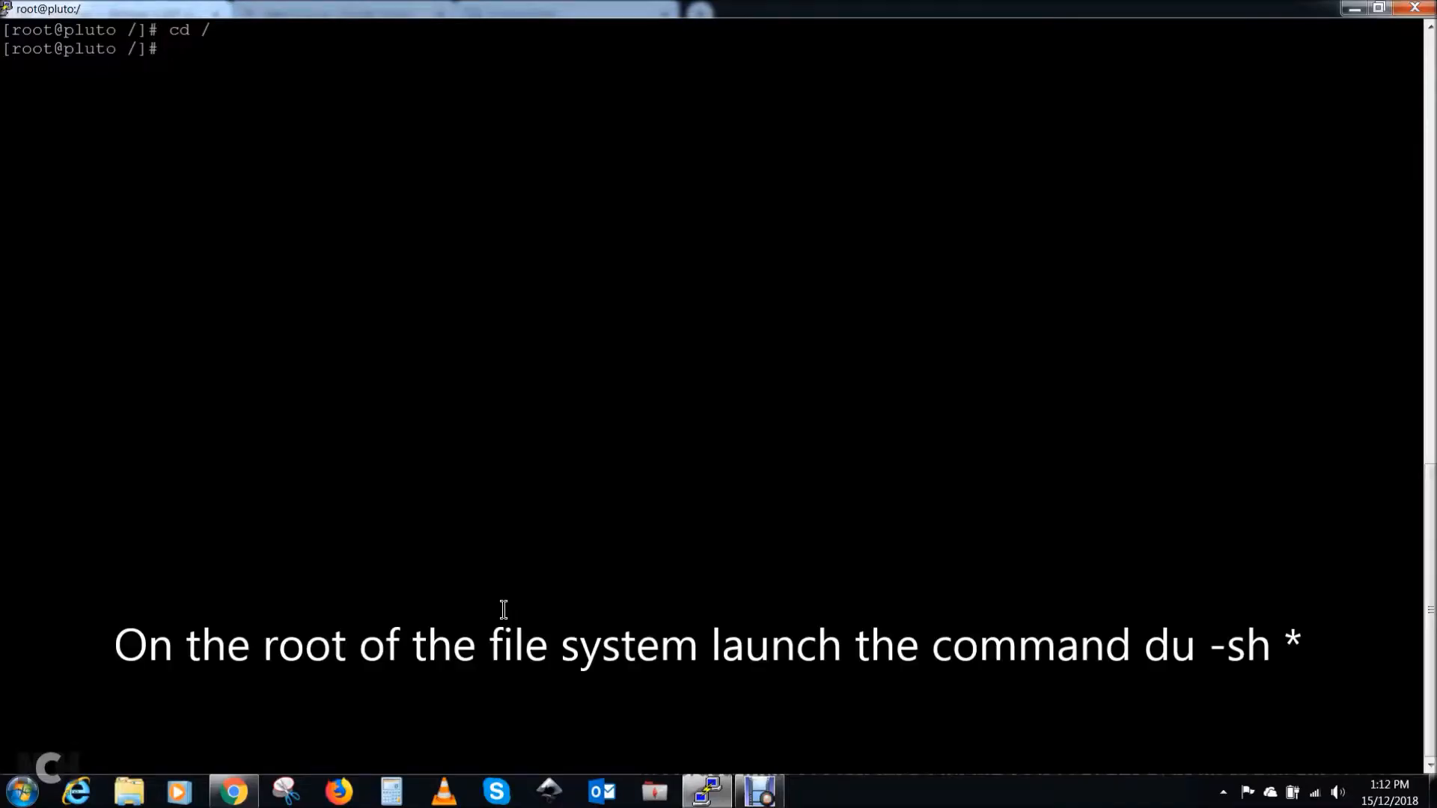
pyautogui.write('du -s')
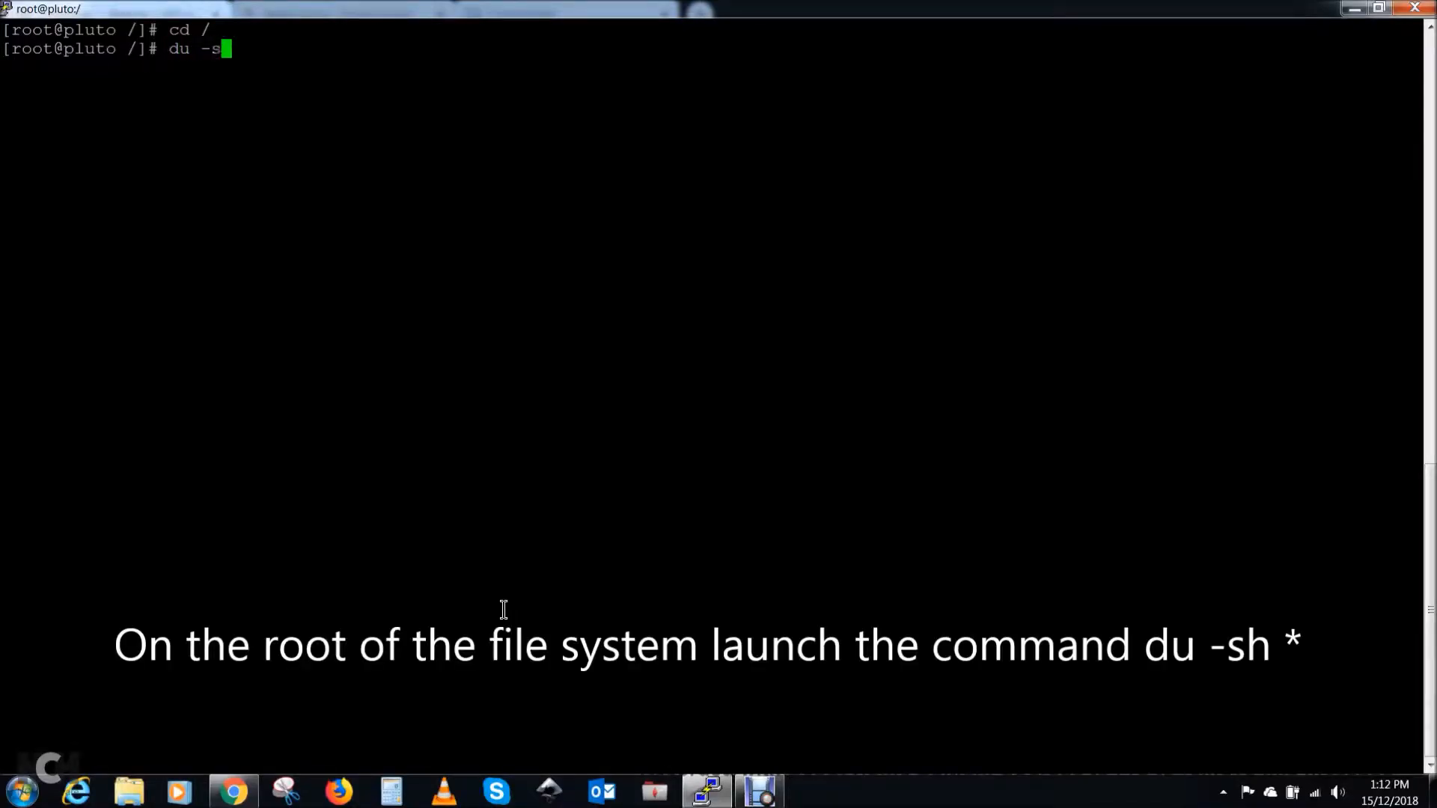
pyautogui.write('h *')
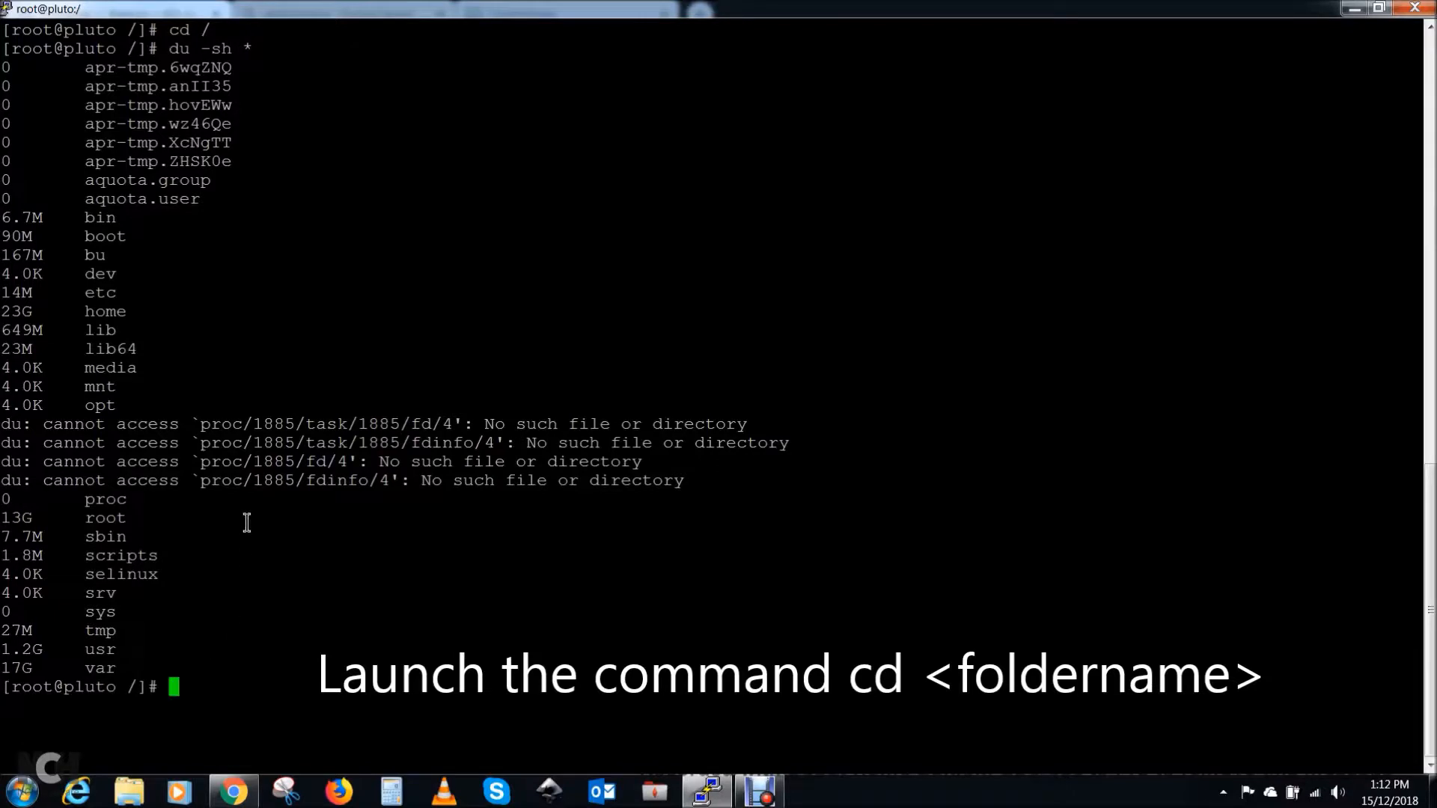
pyautogui.write('cd root')
pyautogui.write('du -sh *')
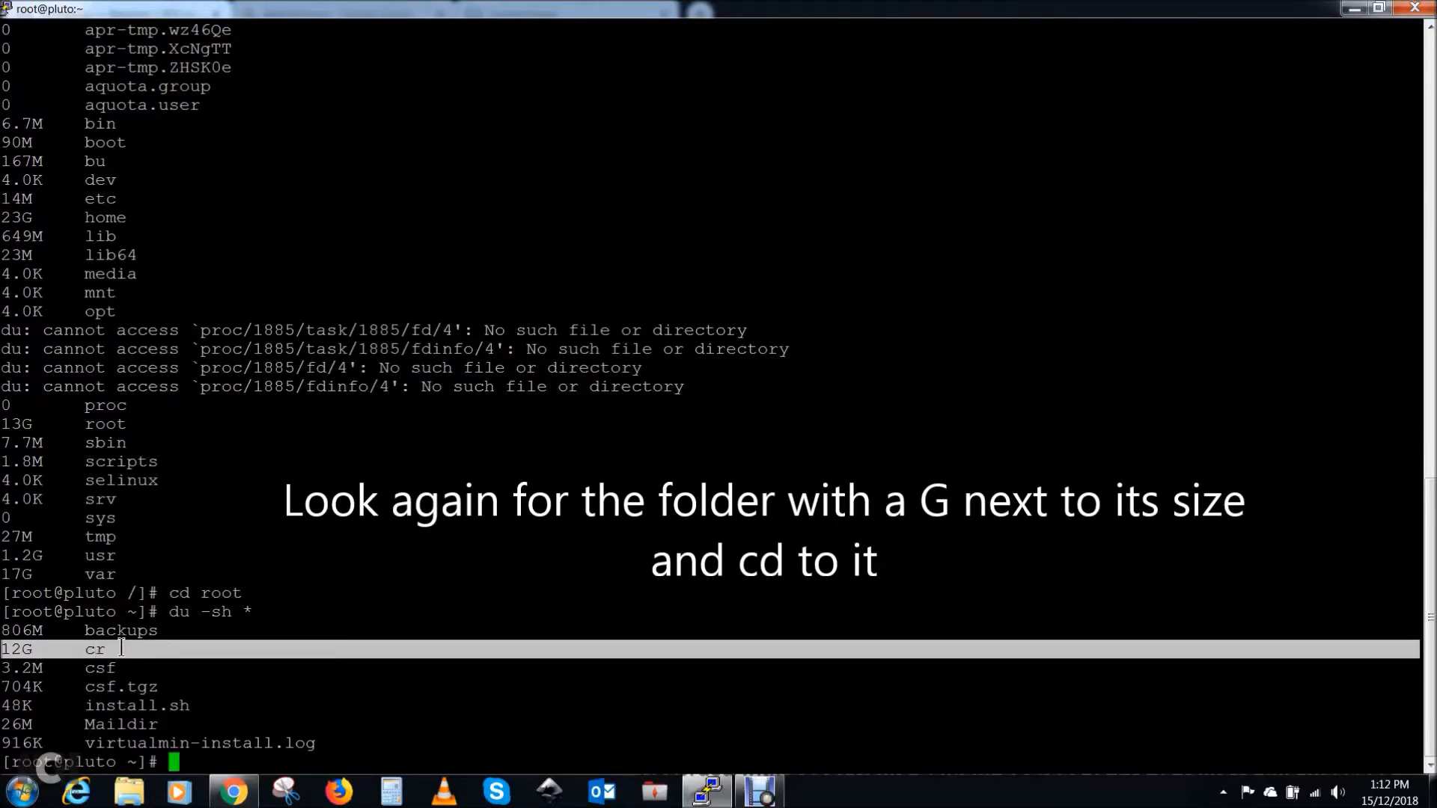
pyautogui.write('cd')
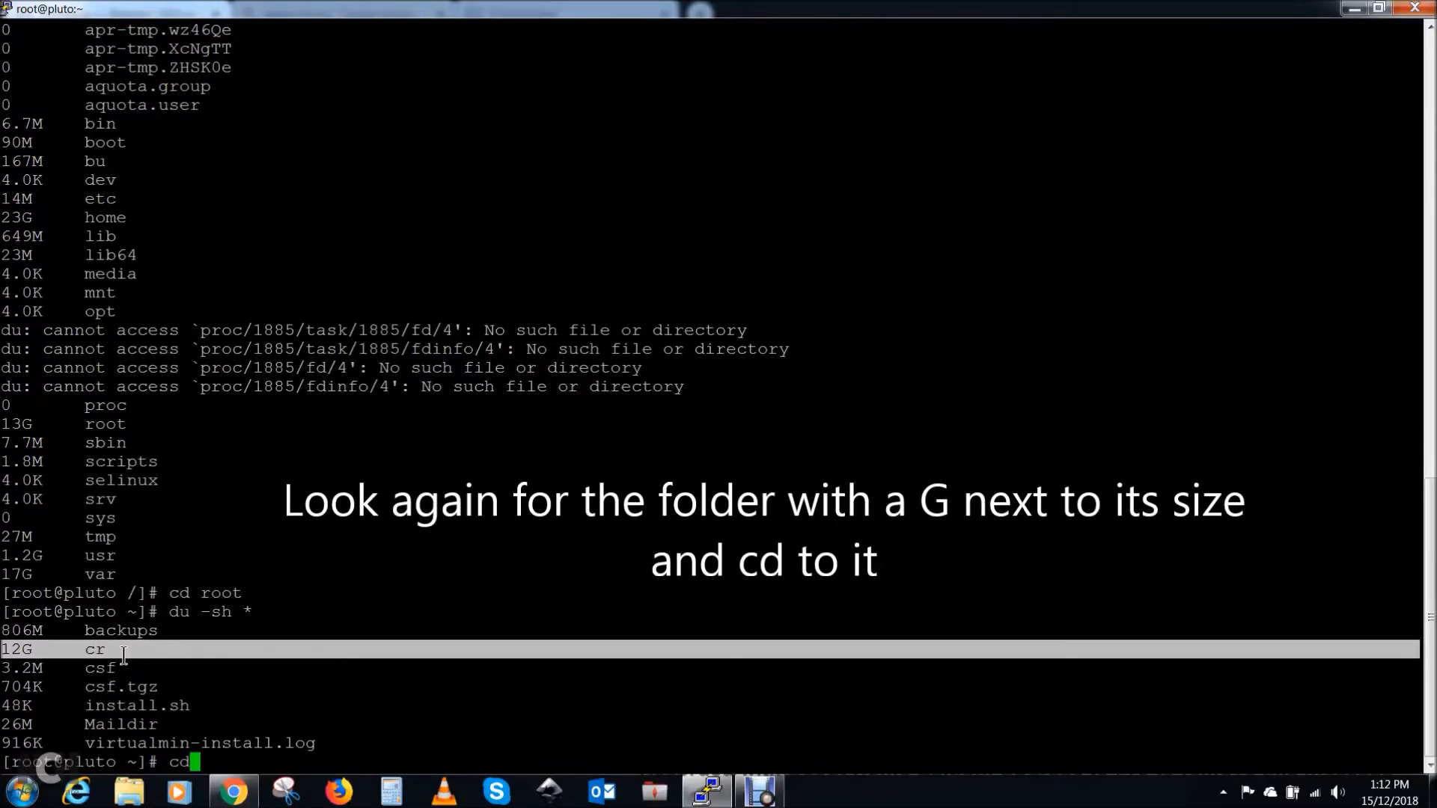
pyautogui.write('cr')
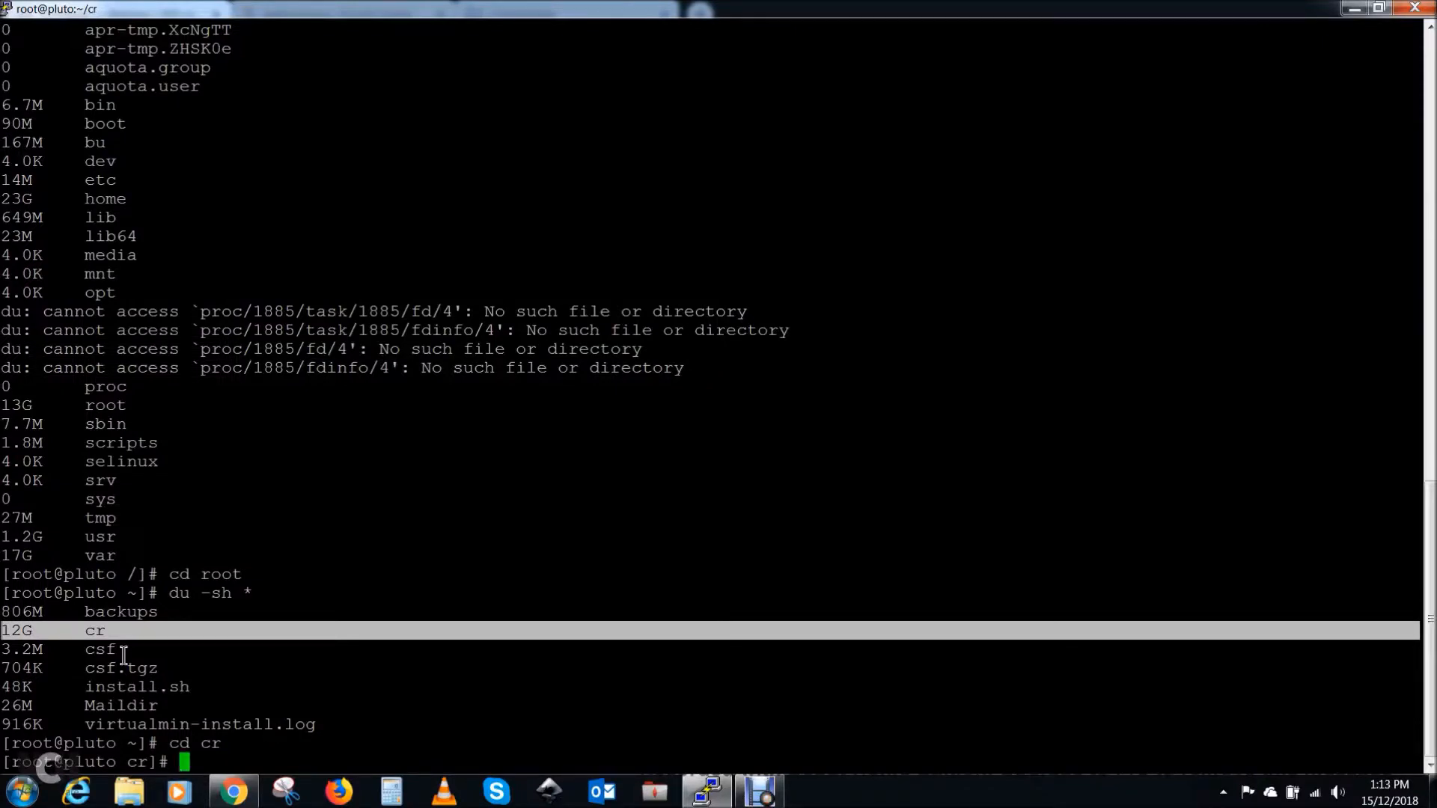
pyautogui.write('ls -l')
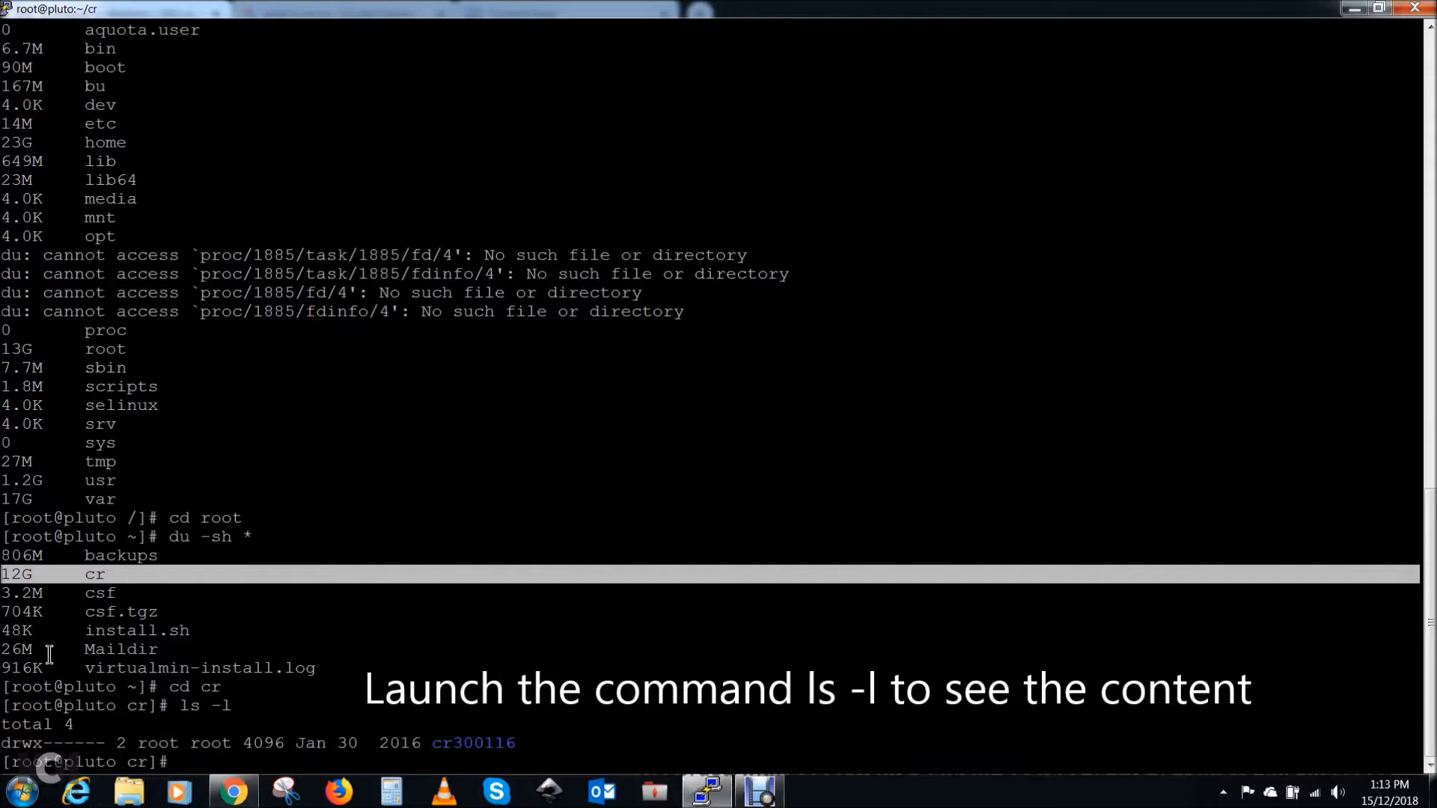
pyautogui.moveTo(31, 743)
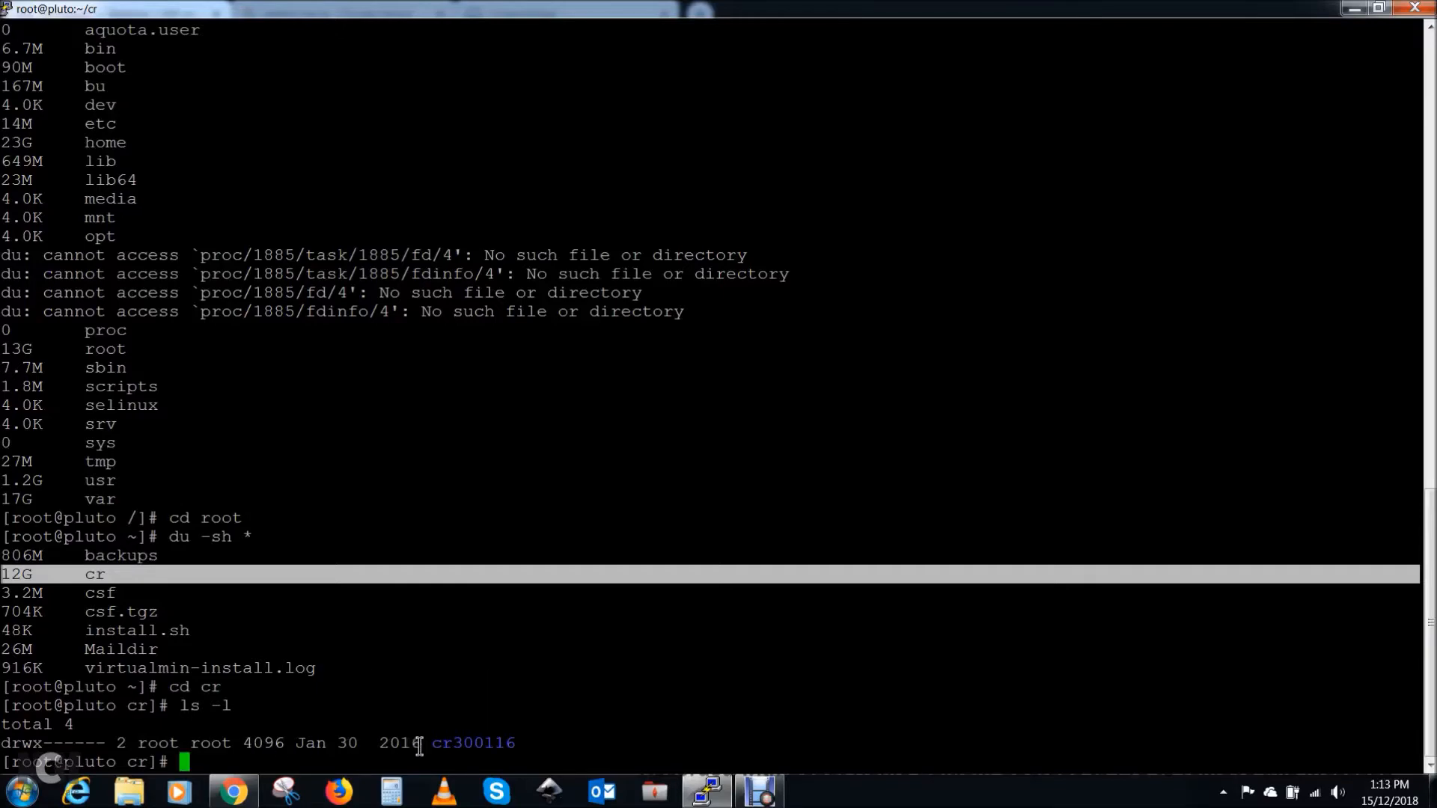
pyautogui.moveTo(561, 717)
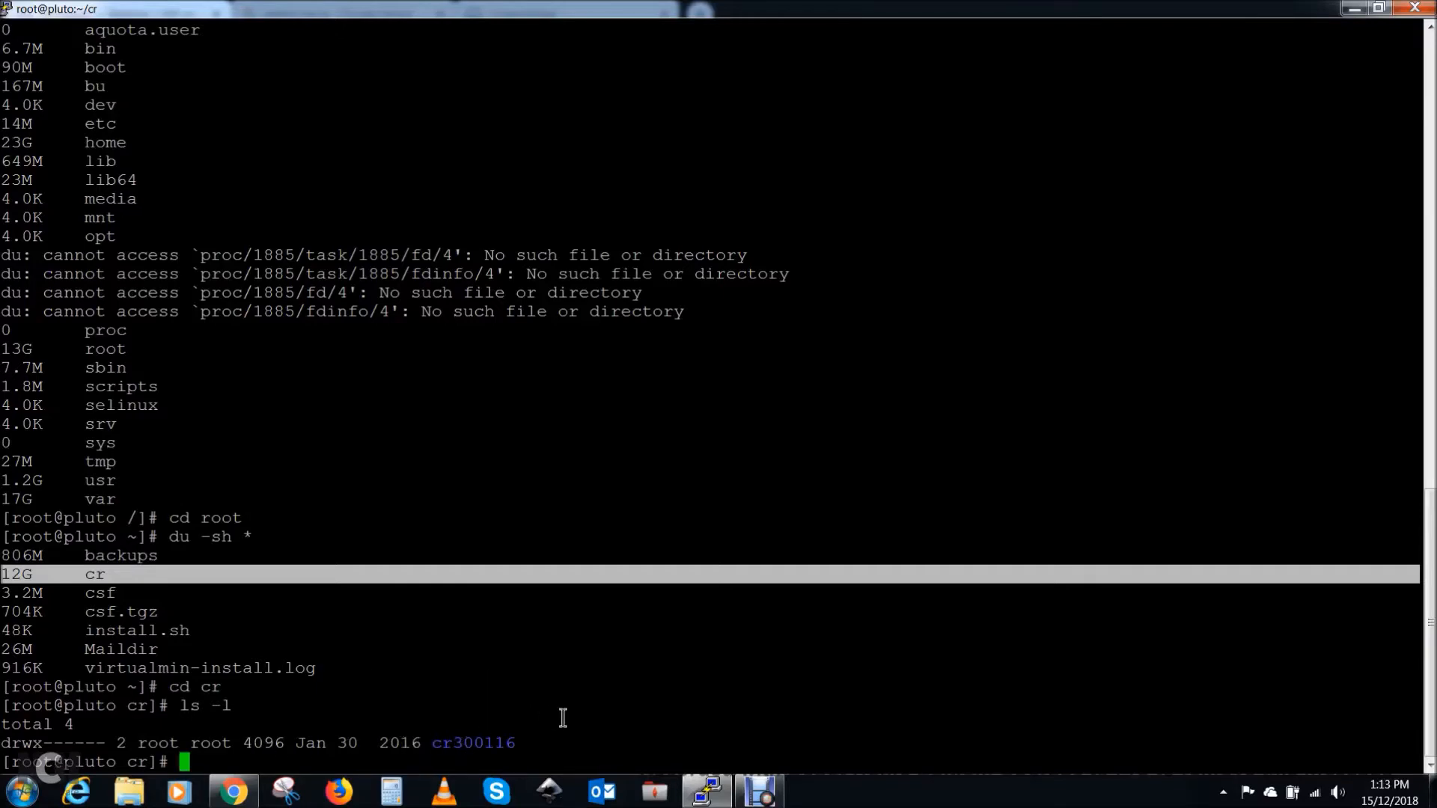
pyautogui.write('cd cr300116/')
pyautogui.write('ls -l')
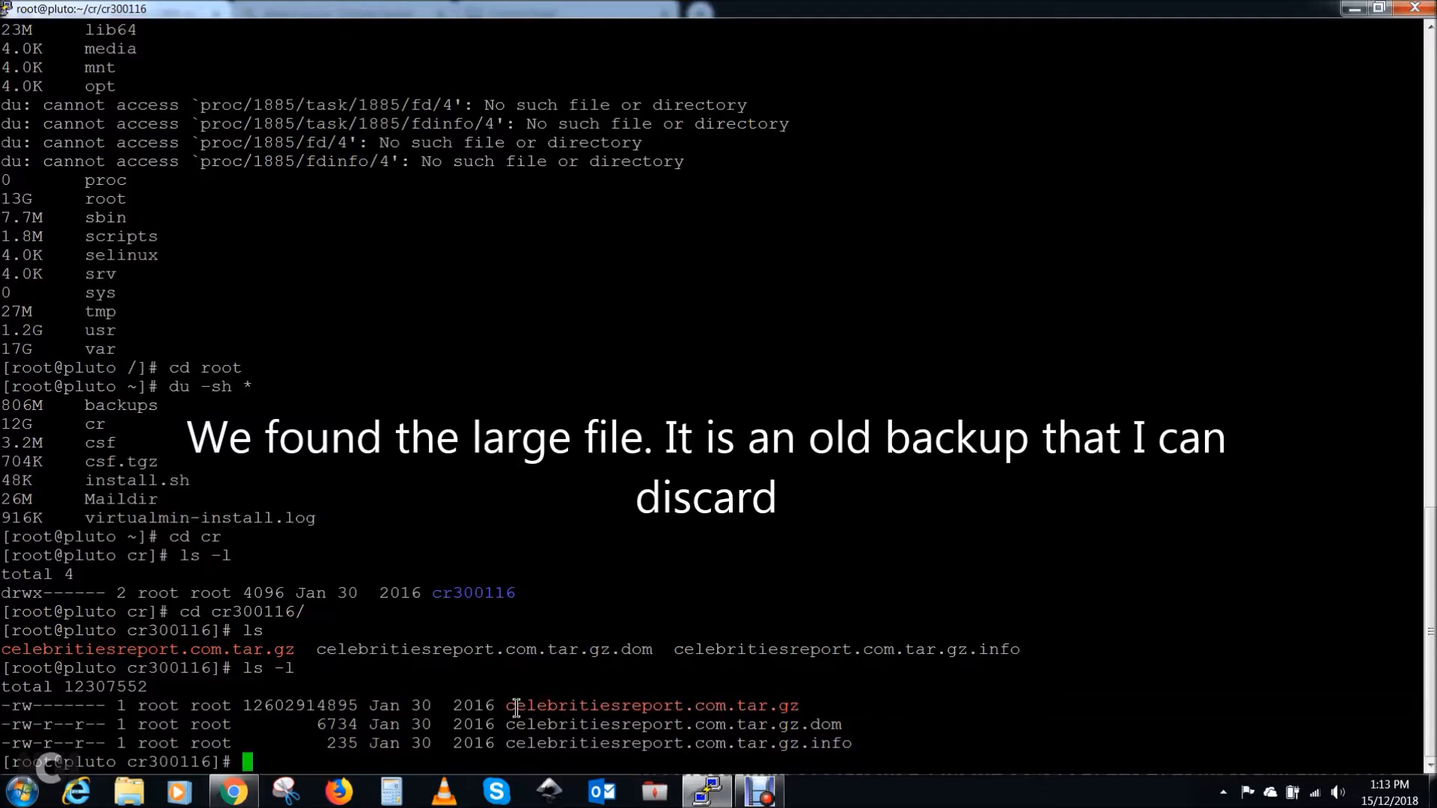
pyautogui.write('rm')
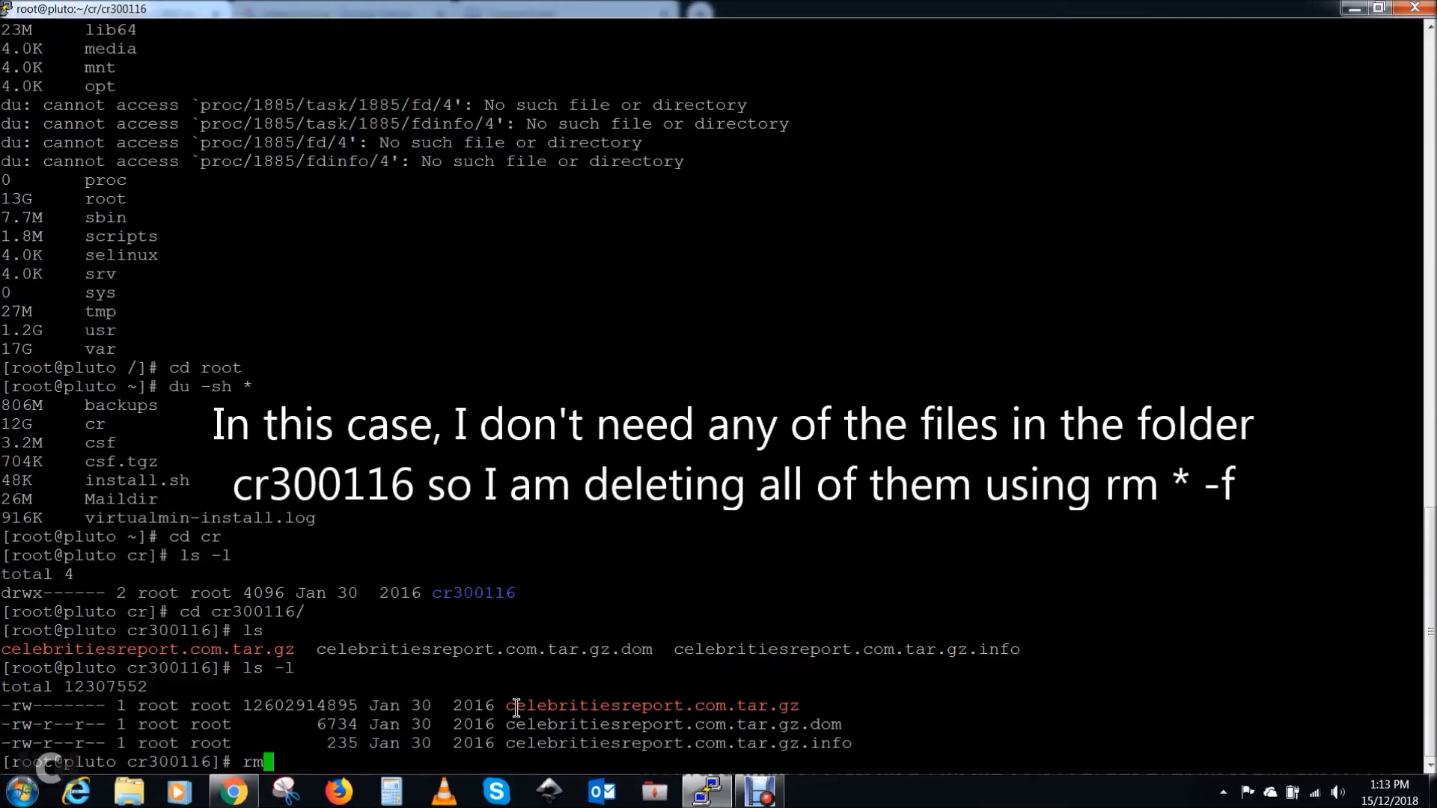
pyautogui.write('*')
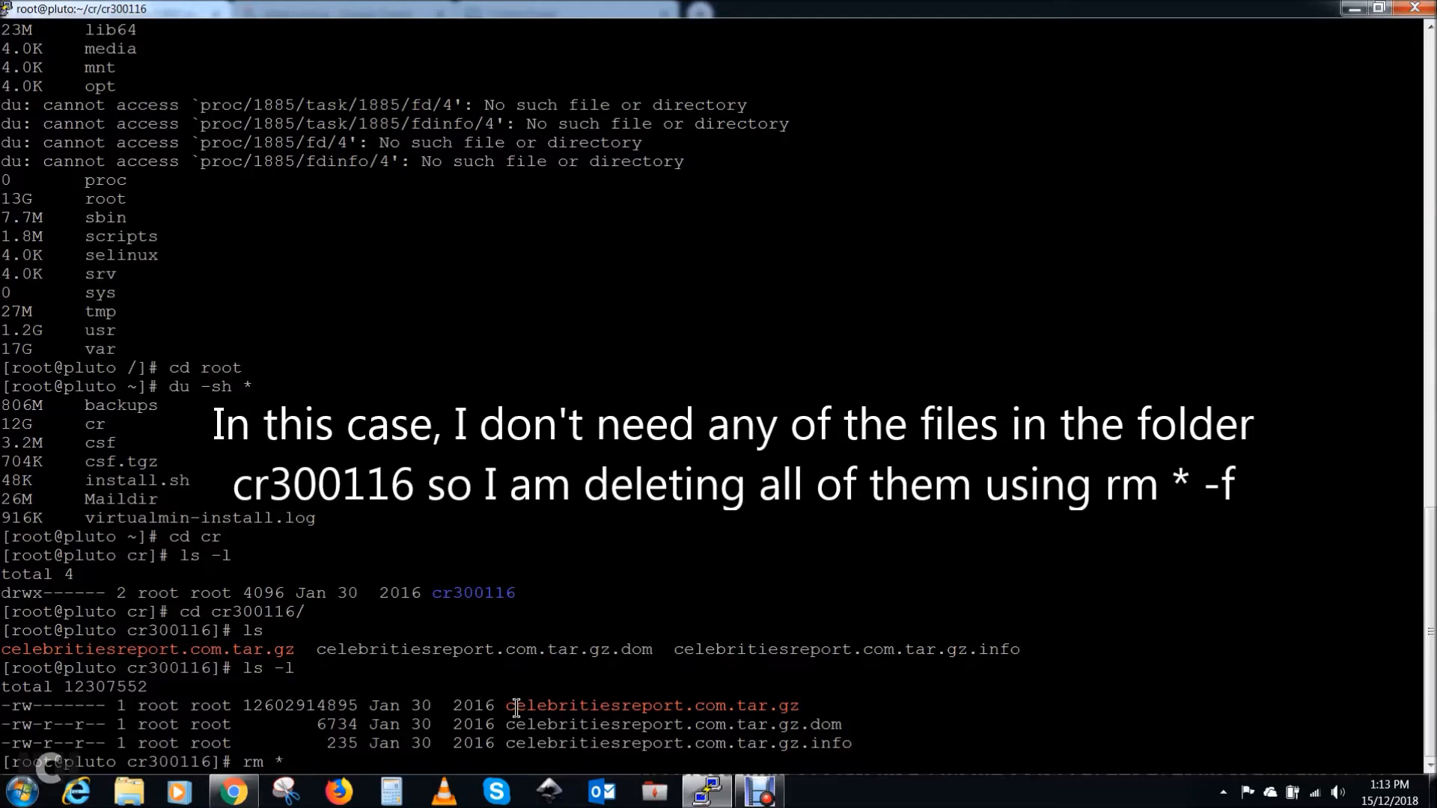
pyautogui.write('-f')
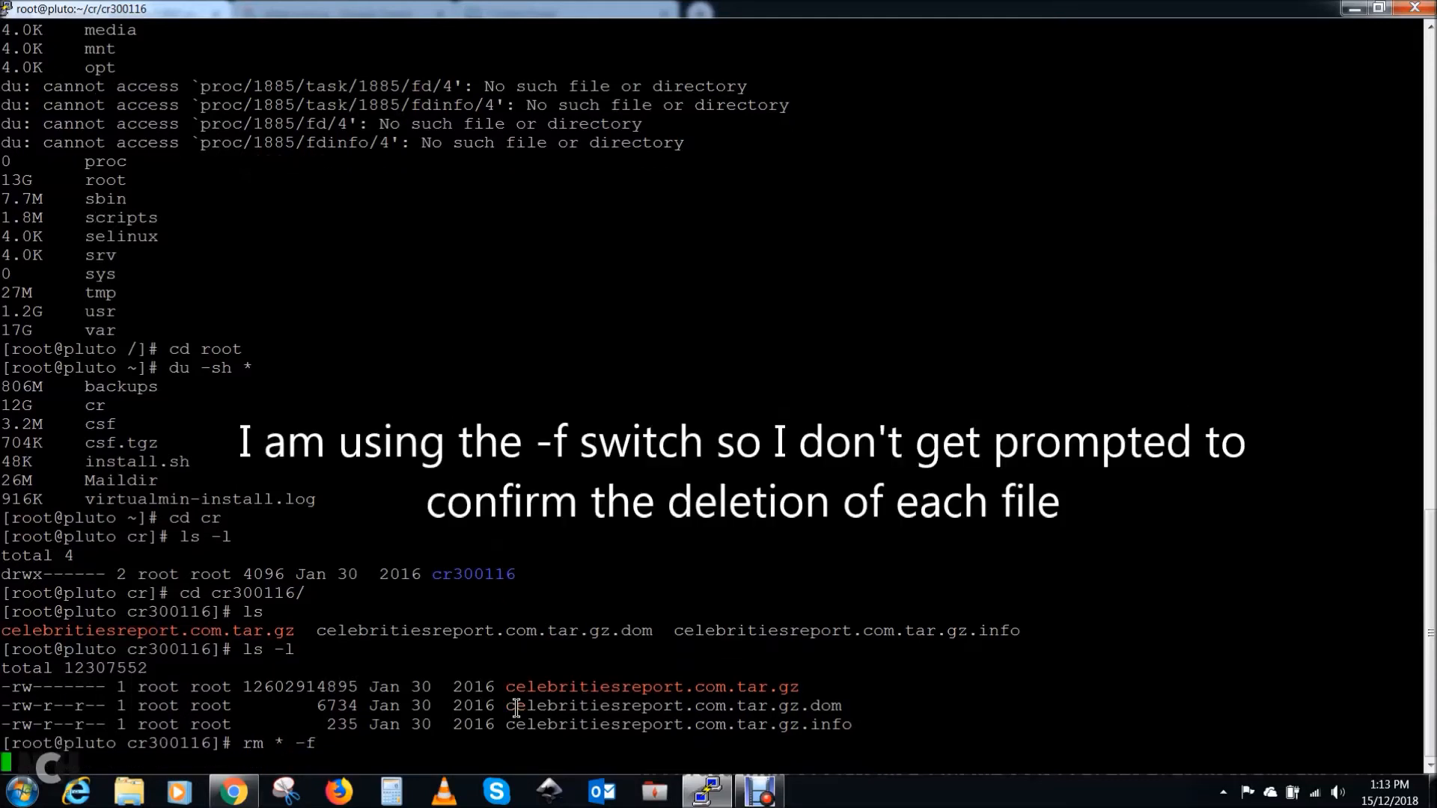